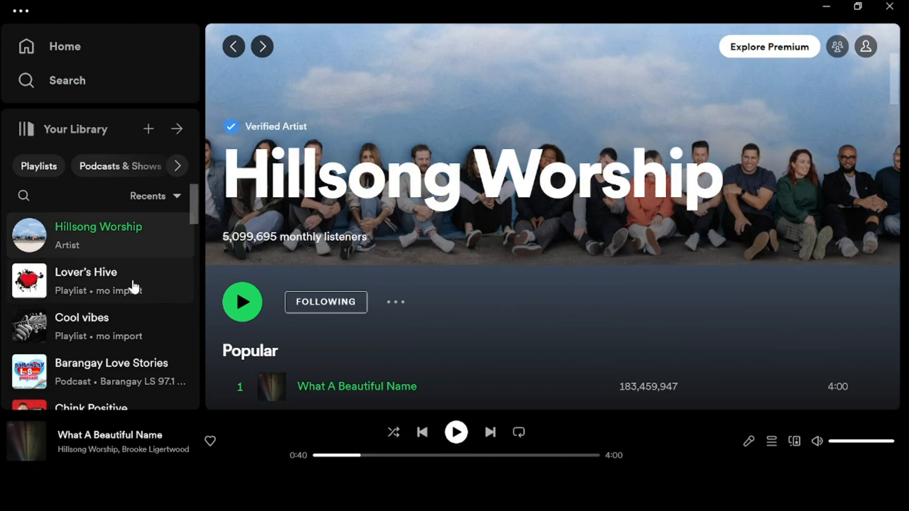
# View the Lover's Hive playlist, then switch to the Cool vibes playlist.
pyautogui.click(86, 272)
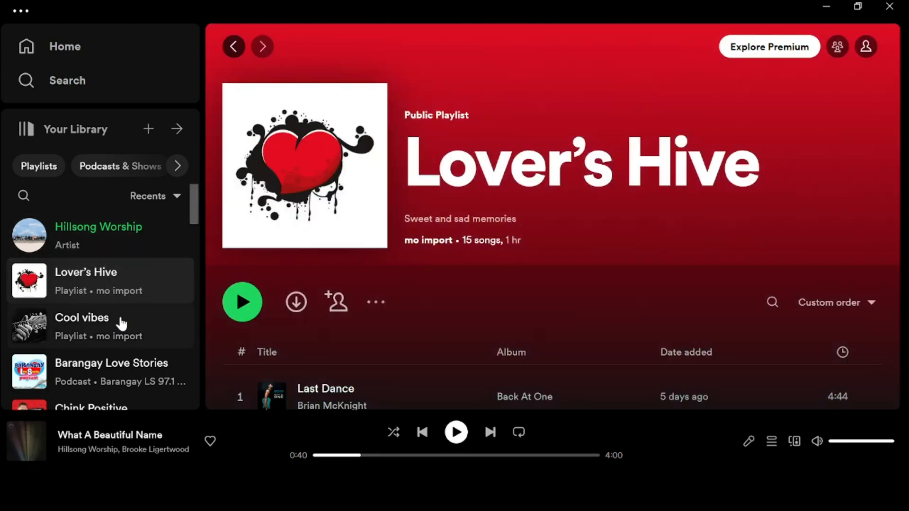
pyautogui.click(98, 326)
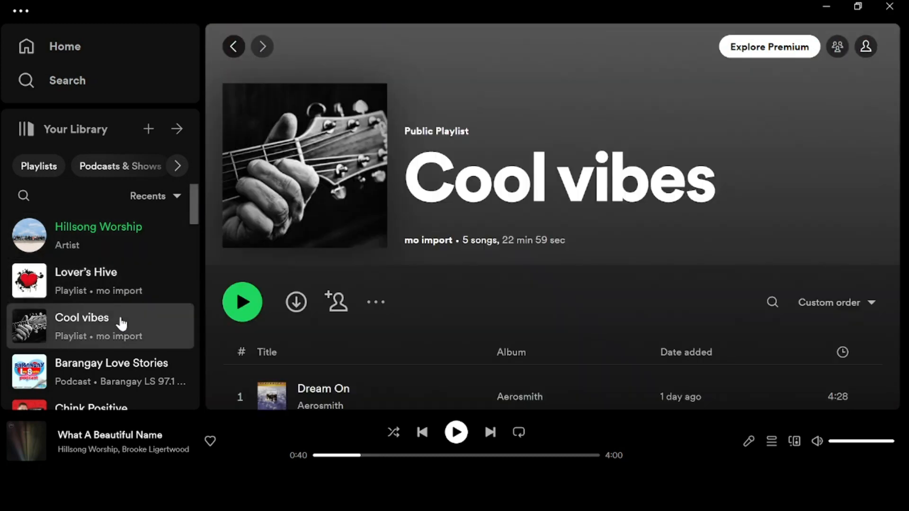
pyautogui.moveTo(144, 280)
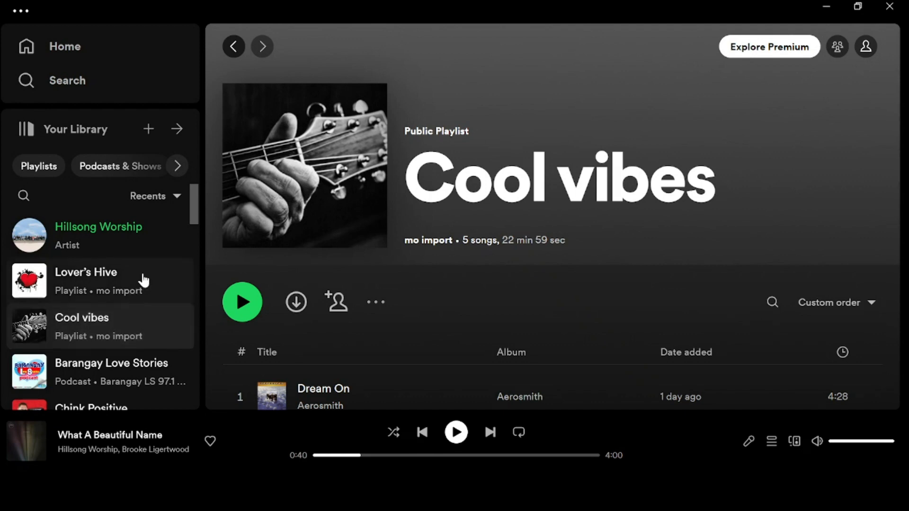
pyautogui.moveTo(149, 129)
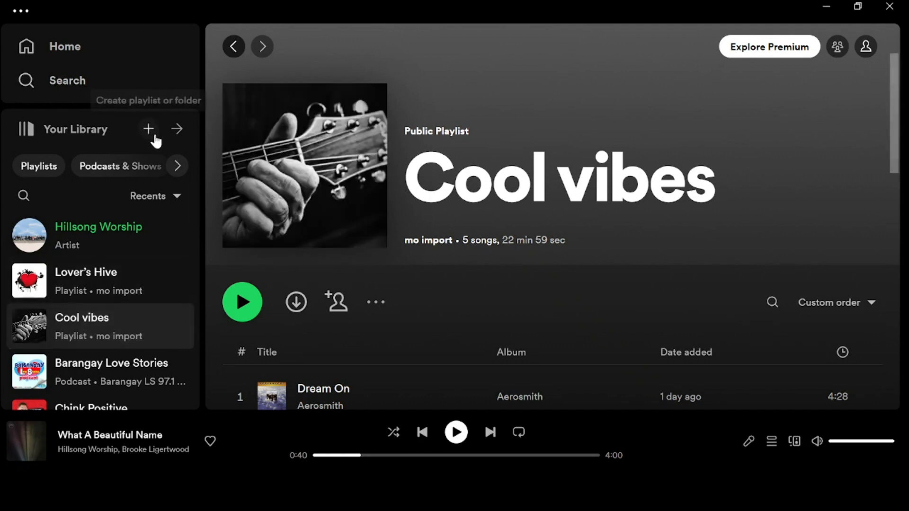
pyautogui.moveTo(53, 58)
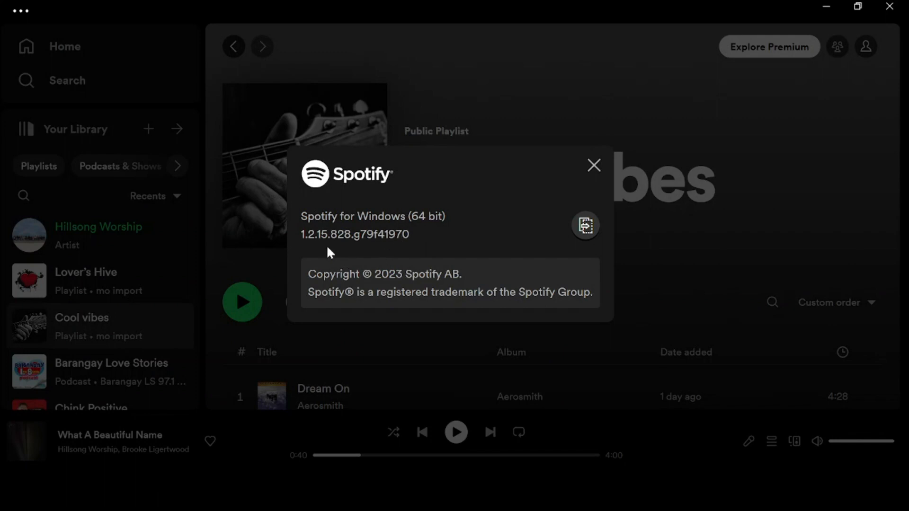
pyautogui.moveTo(311, 243)
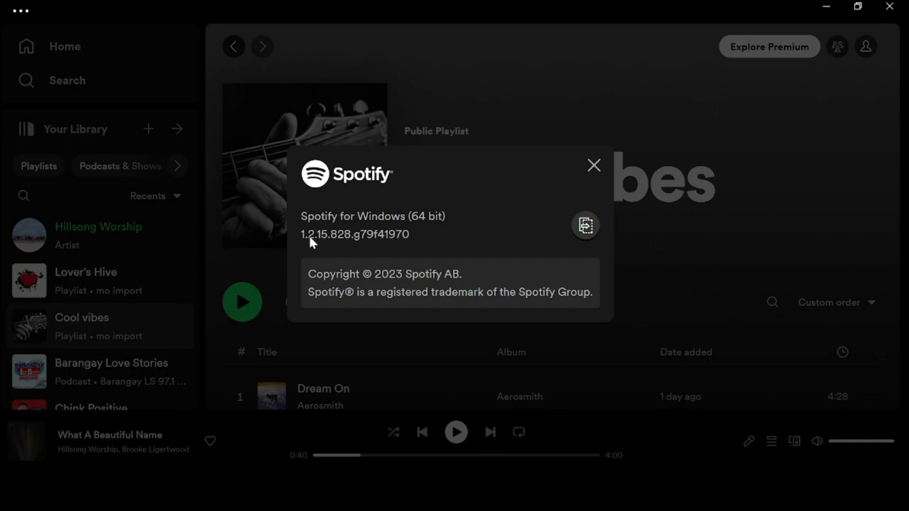
pyautogui.moveTo(533, 181)
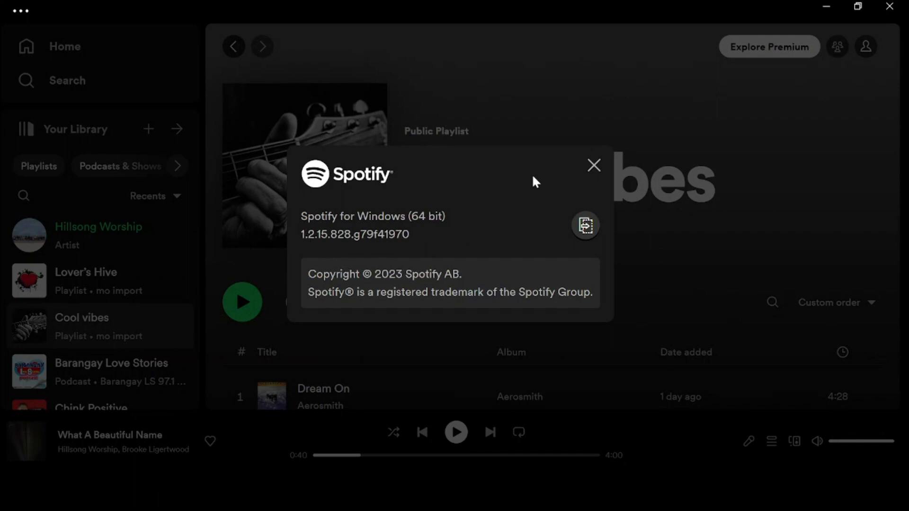
pyautogui.moveTo(593, 171)
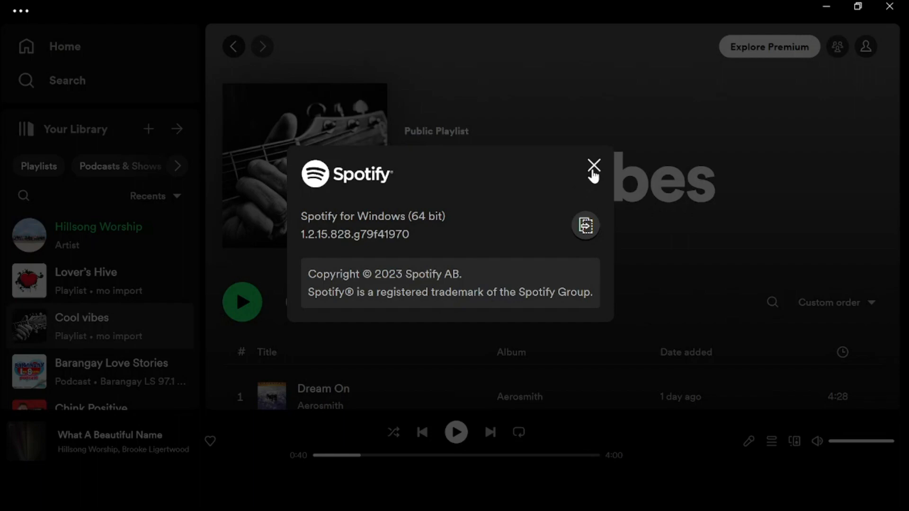
pyautogui.click(593, 166)
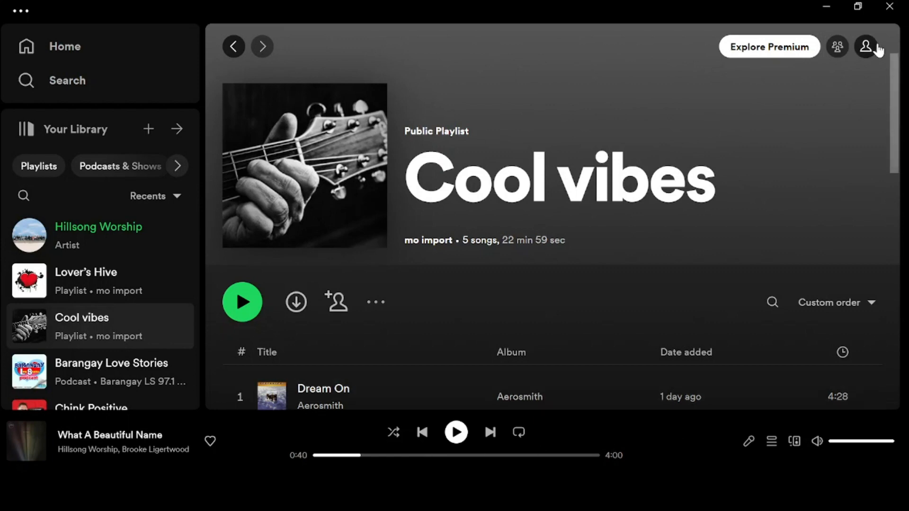
# Reach the Settings page from the profile menu.
pyautogui.click(868, 46)
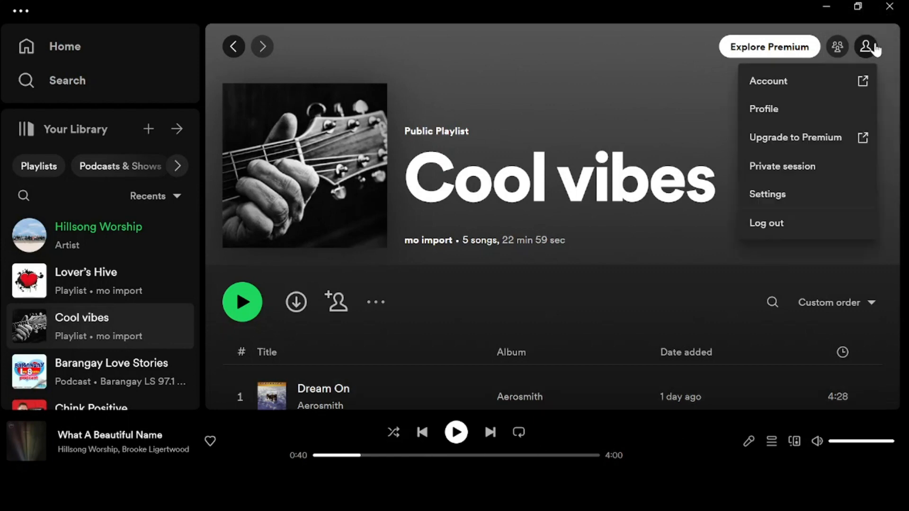
pyautogui.click(767, 194)
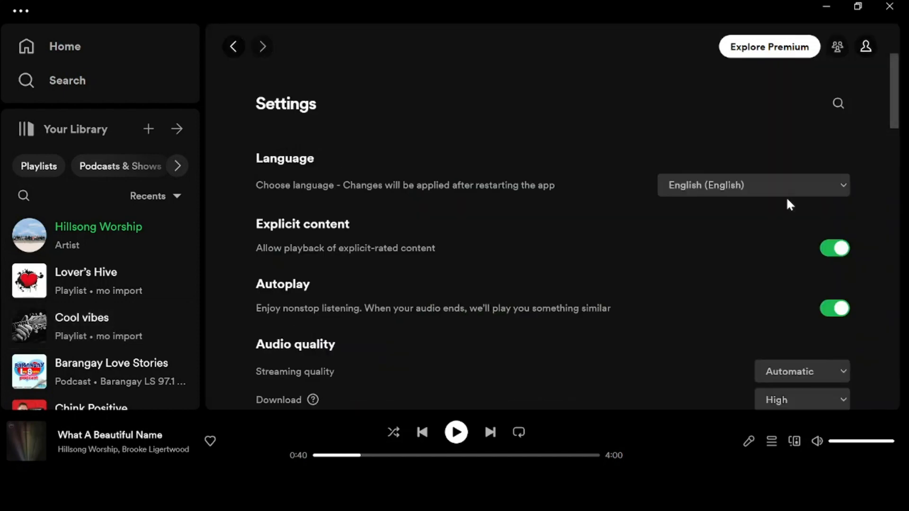
# Switch off 'Show desktop overlay when using media keys' under Display.
pyautogui.scroll(-3)
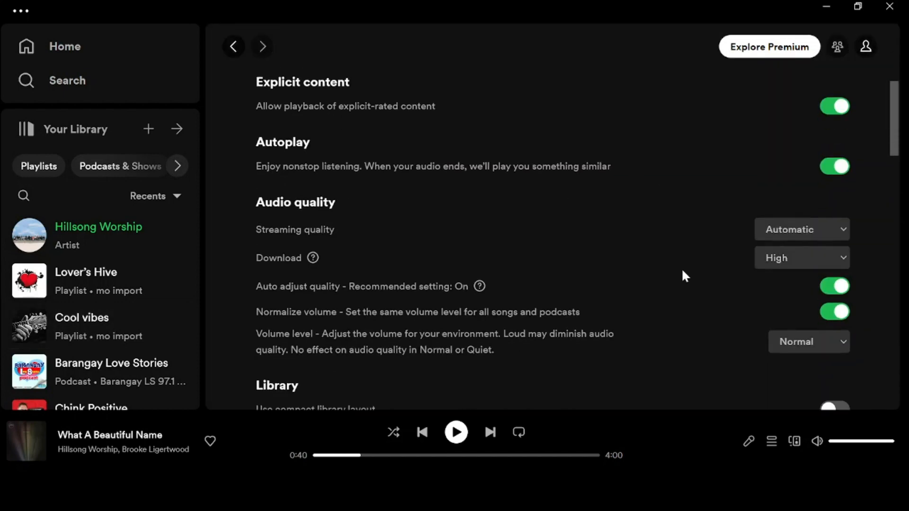
pyautogui.scroll(-3)
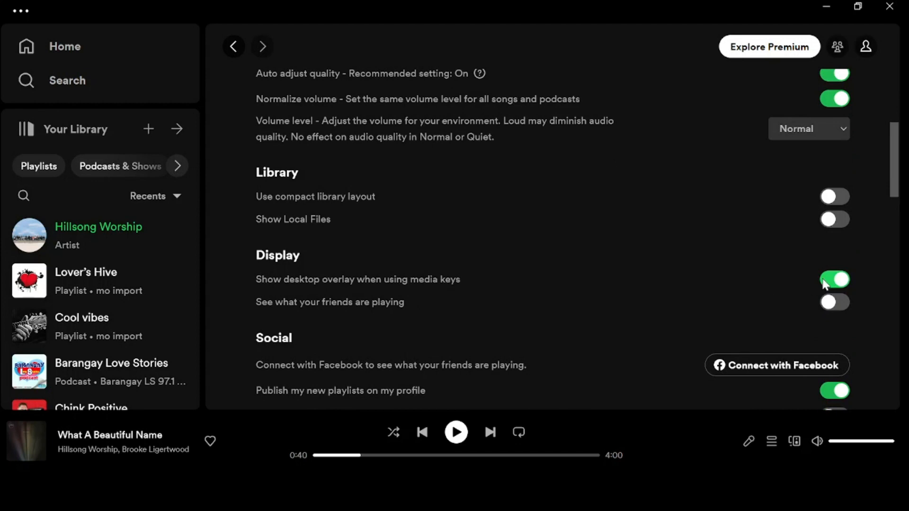
pyautogui.click(833, 279)
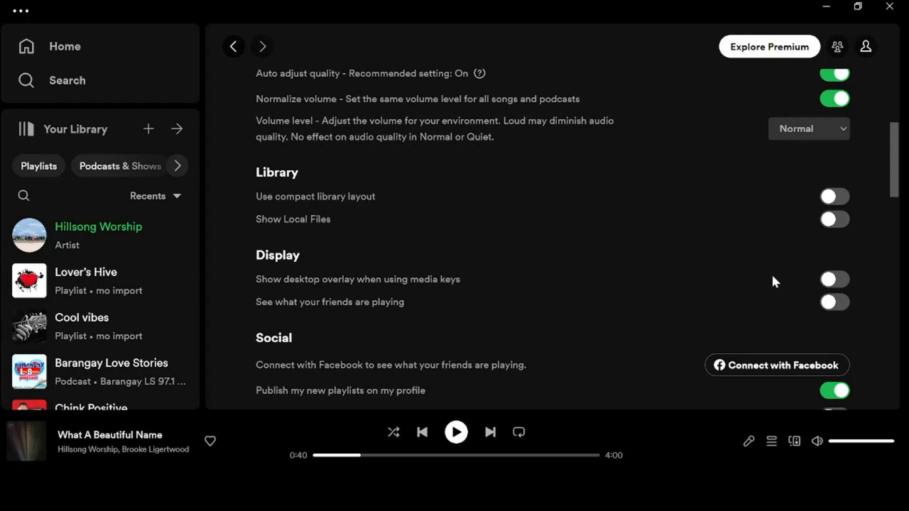
pyautogui.moveTo(557, 297)
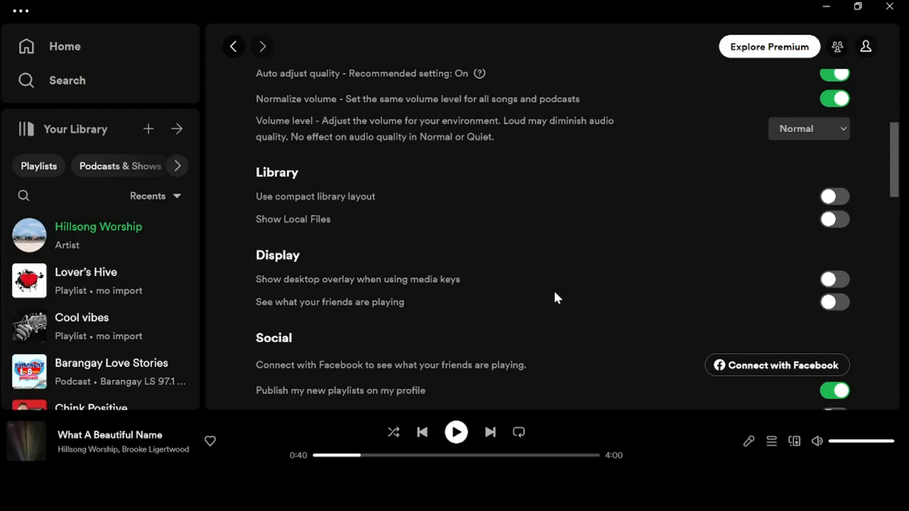
pyautogui.moveTo(182, 234)
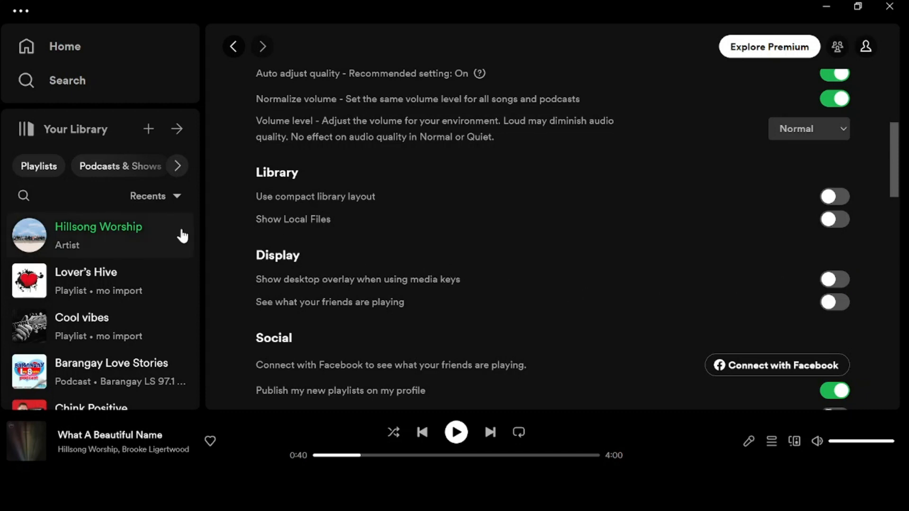
pyautogui.moveTo(98, 340)
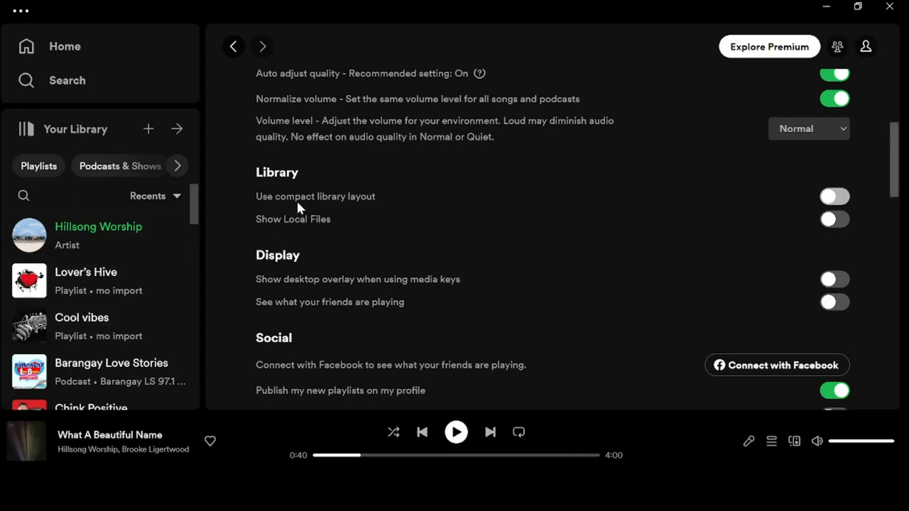
pyautogui.click(834, 196)
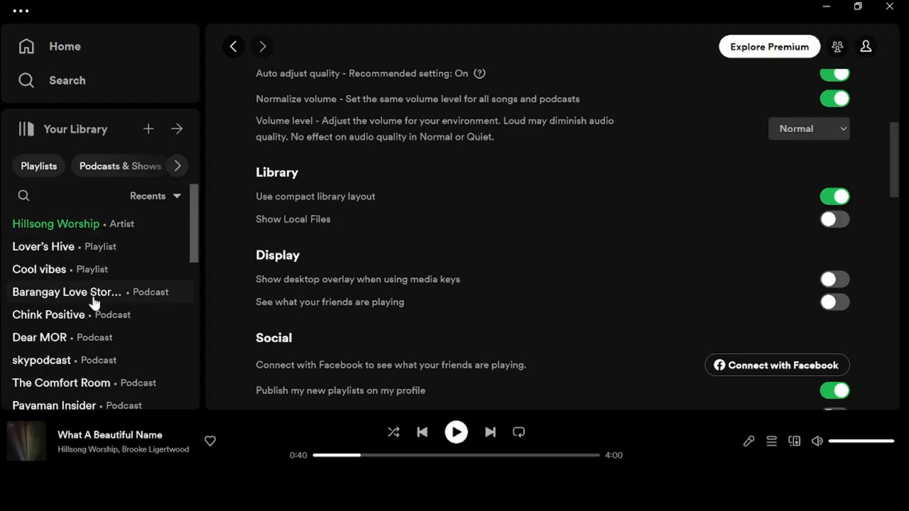
pyautogui.moveTo(116, 269)
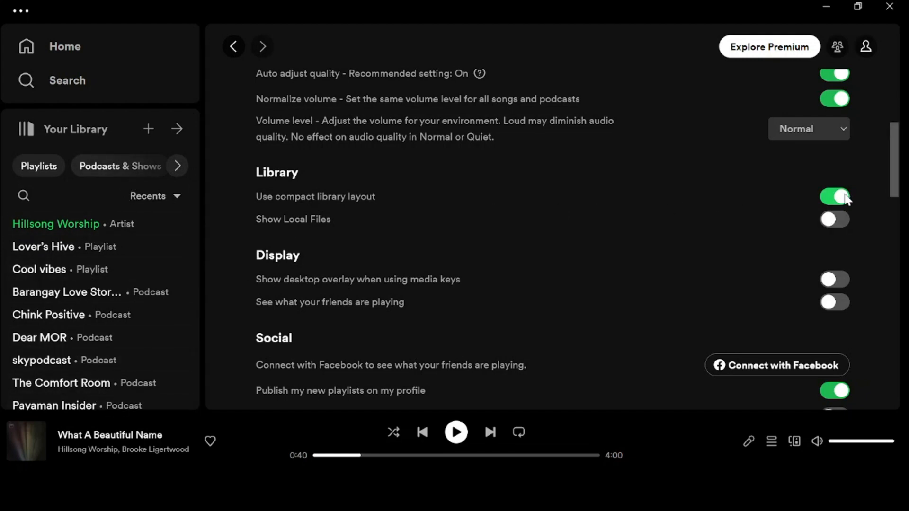
pyautogui.click(833, 197)
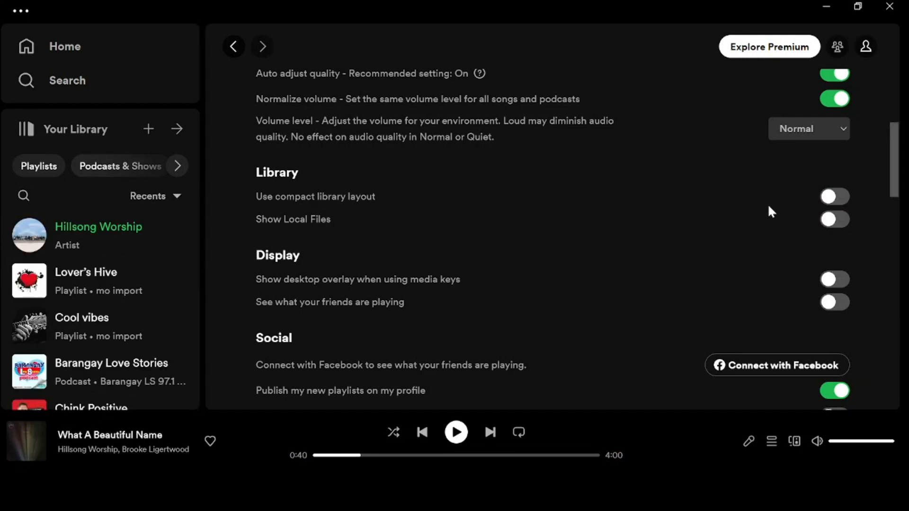
pyautogui.moveTo(570, 182)
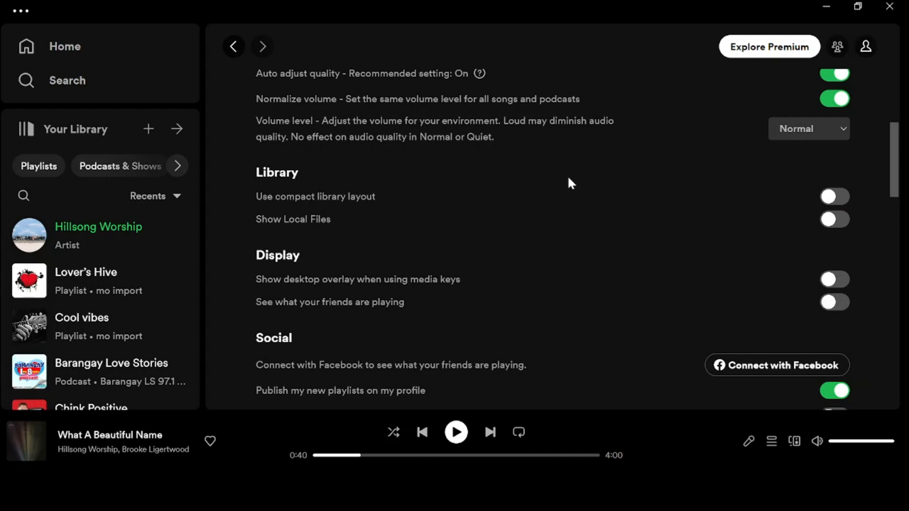
pyautogui.moveTo(356, 112)
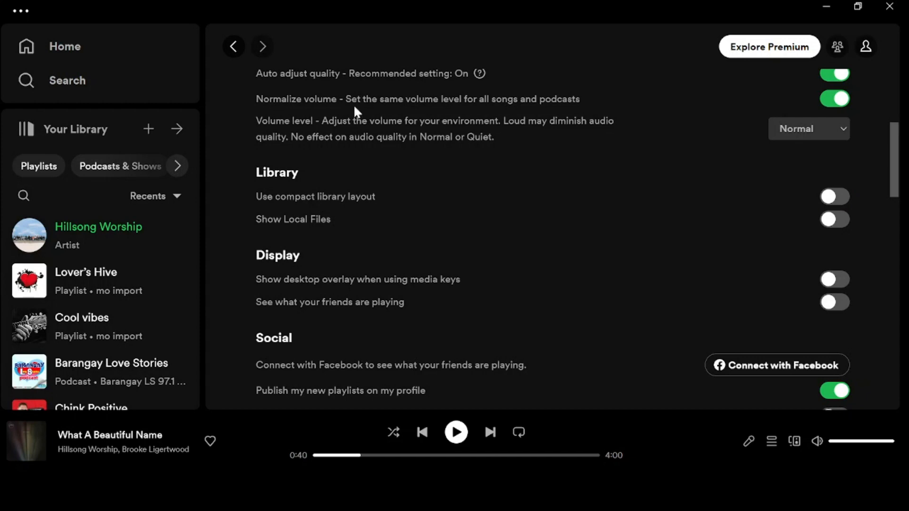